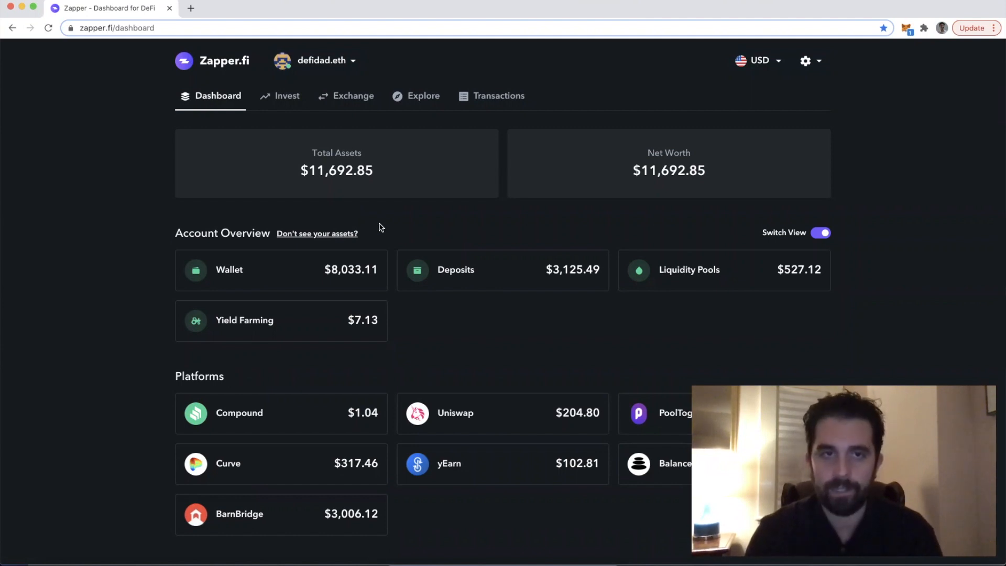
Go to the Invest page and scroll down to the Explore Opportunities pool table.
{"action": "left_click", "coordinate": [286, 95]}
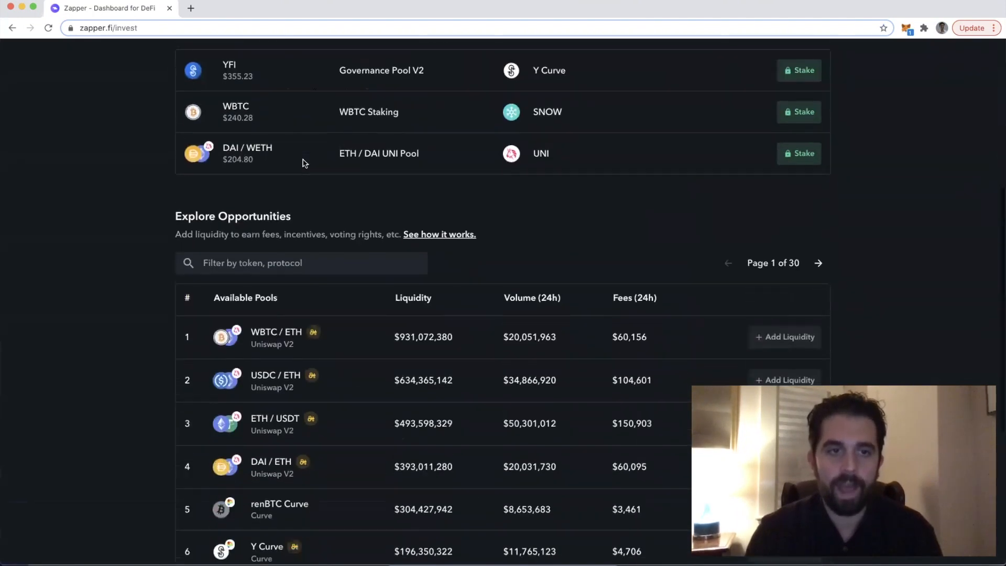
{"action": "scroll", "scroll_direction": "down", "scroll_amount": 3}
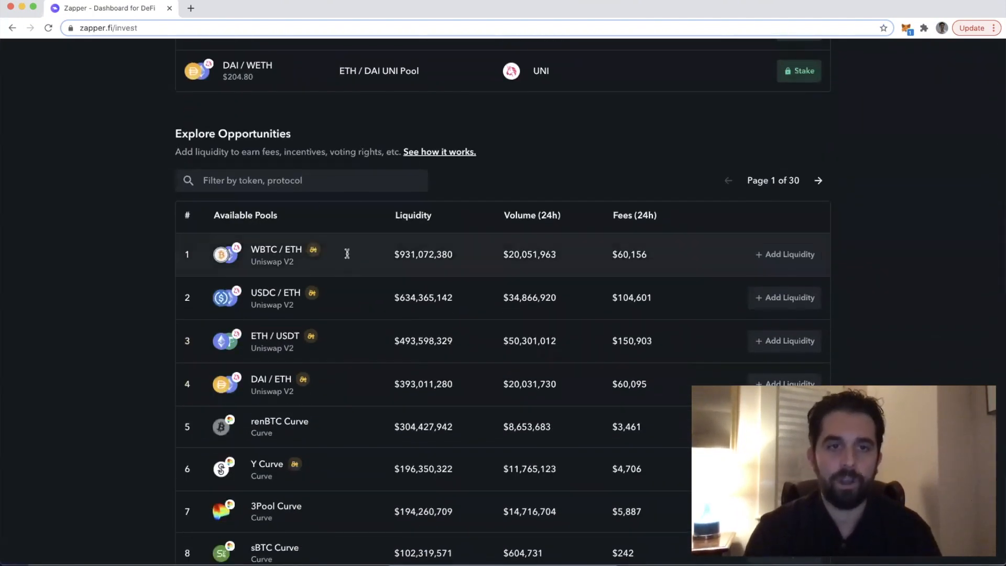
Add liquidity to the Uniswap V2 WBTC / ETH pool with 1 ETH.
{"action": "left_click", "coordinate": [785, 254]}
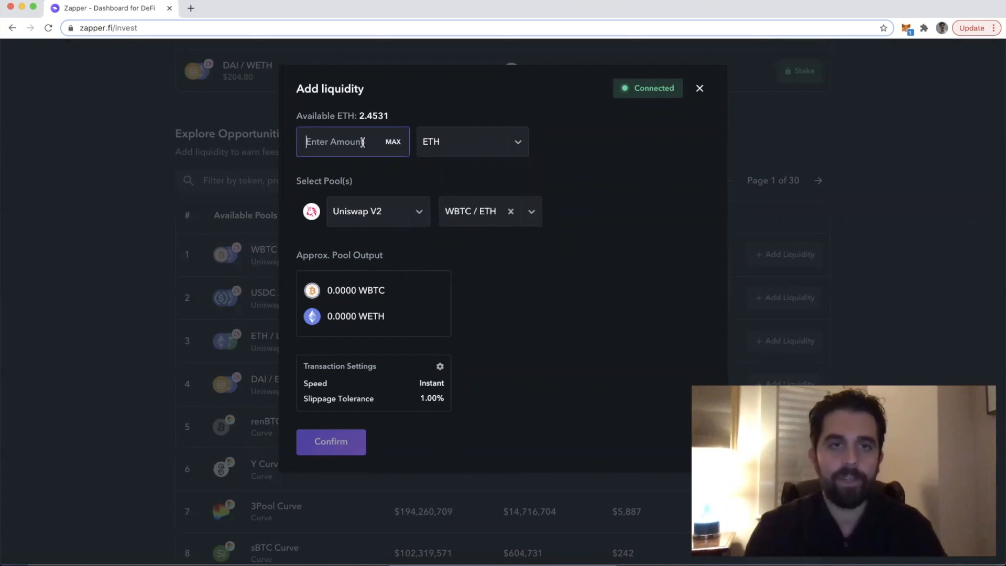
{"action": "type", "text": "1"}
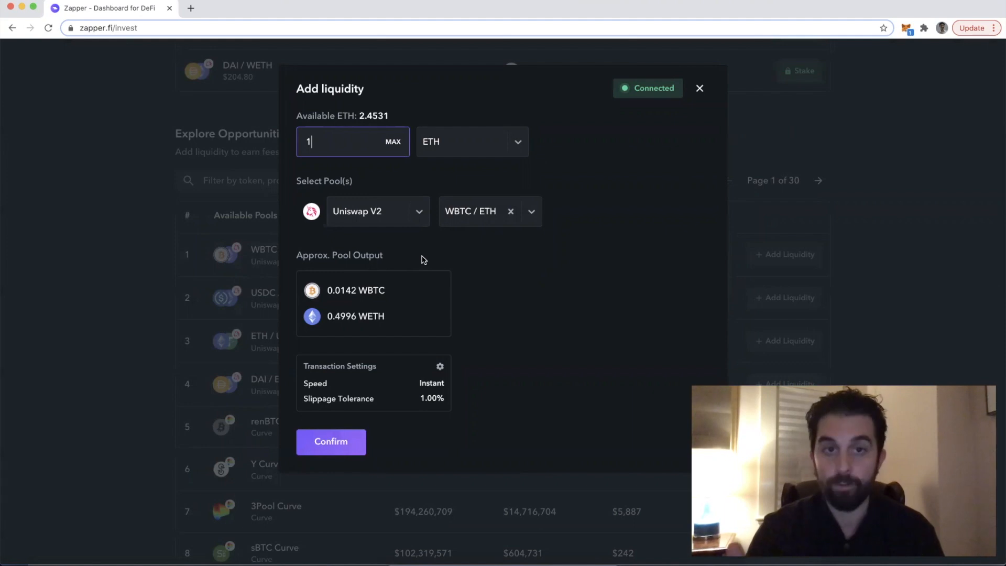
{"action": "mouse_move", "coordinate": [432, 275]}
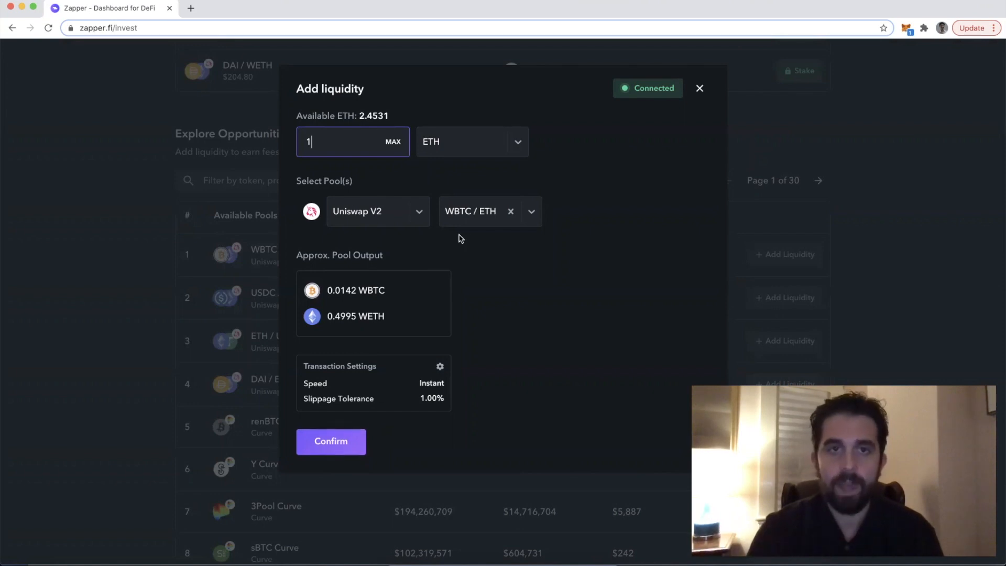
Switch the deposit to 100 DAI and request DAI spending approval.
{"action": "left_click", "coordinate": [471, 141]}
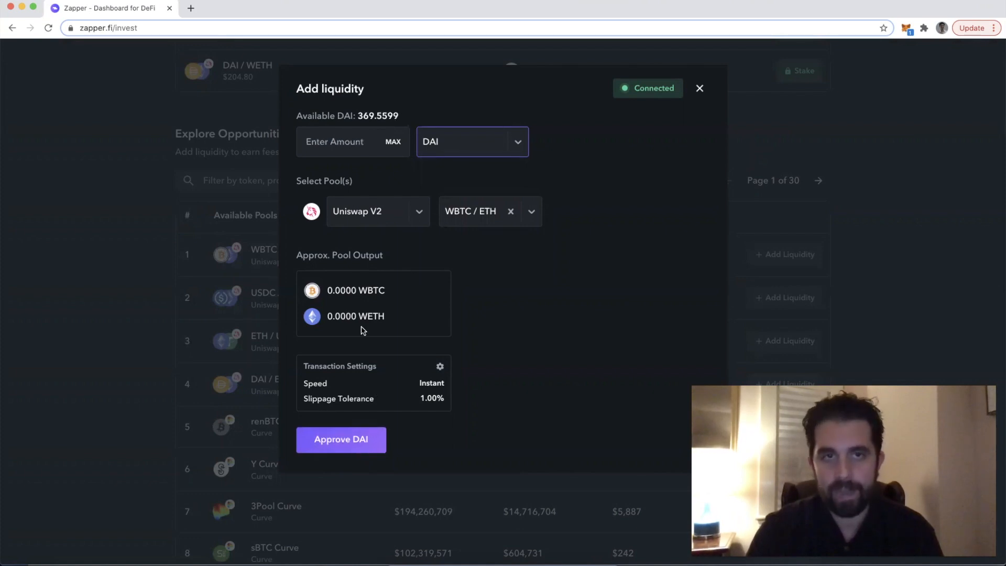
{"action": "type", "text": "1"}
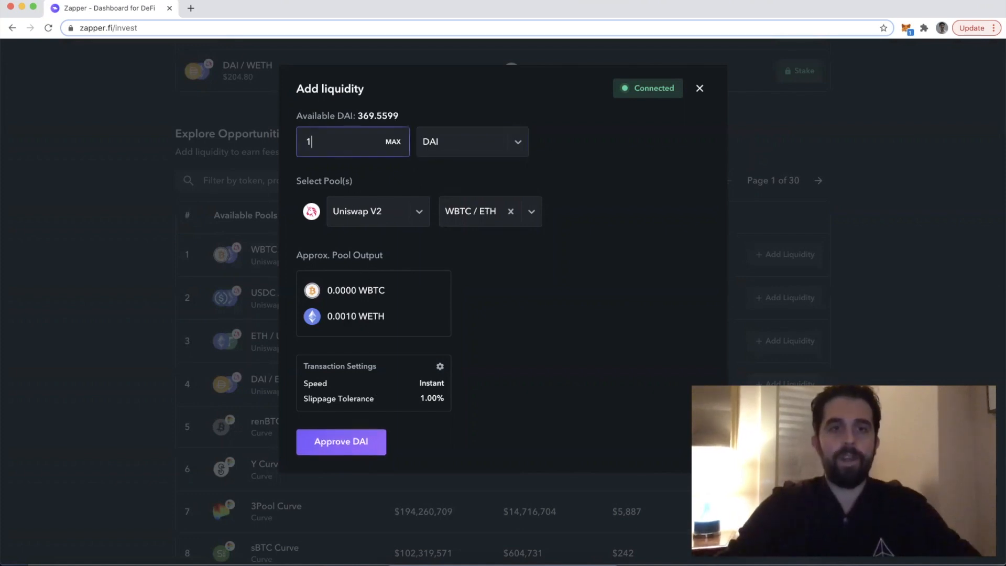
{"action": "type", "text": "00"}
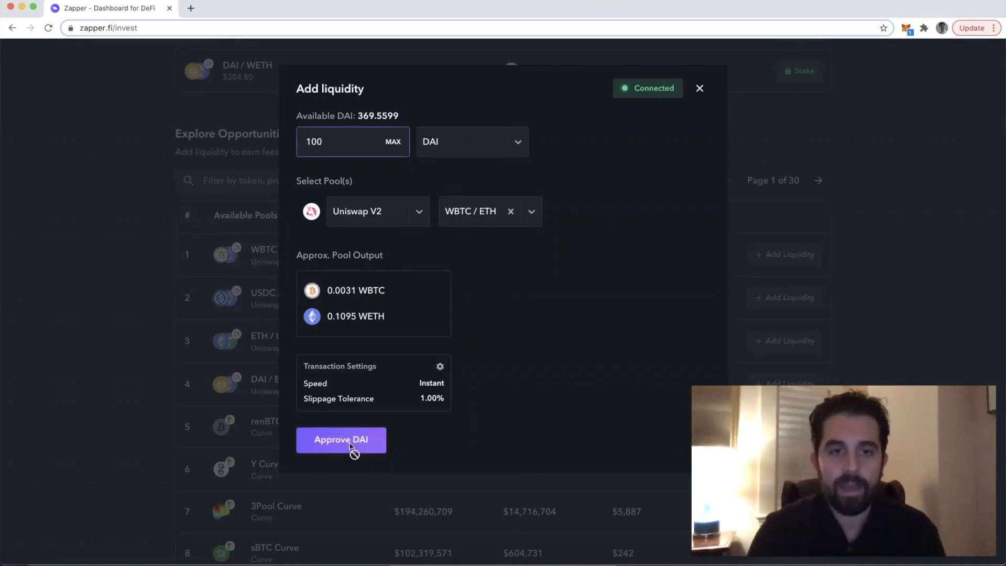
{"action": "left_click", "coordinate": [341, 440]}
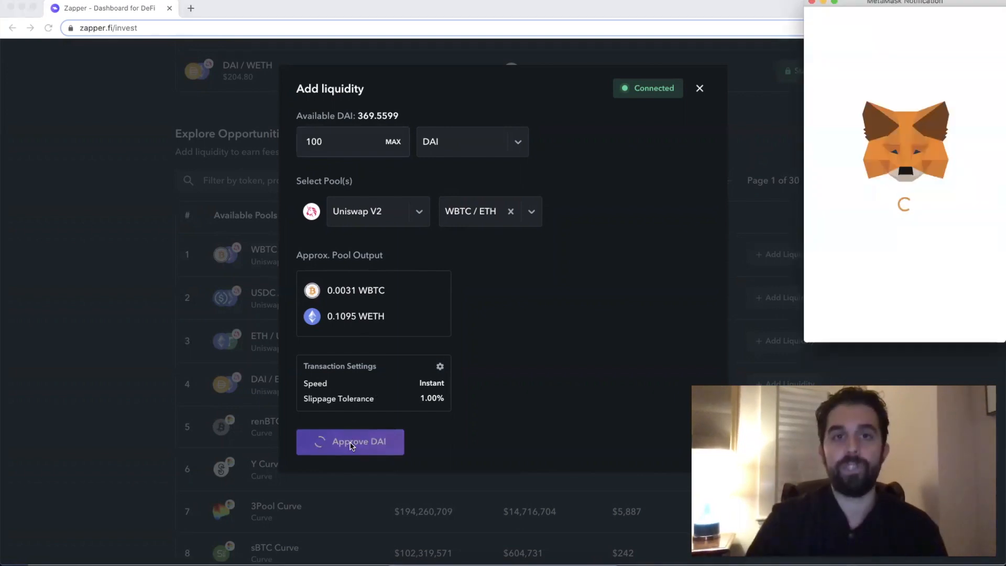
Open Edit Permission on MetaMask's unlimited DAI spend request from zapper.fi.
{"action": "left_click", "coordinate": [350, 441]}
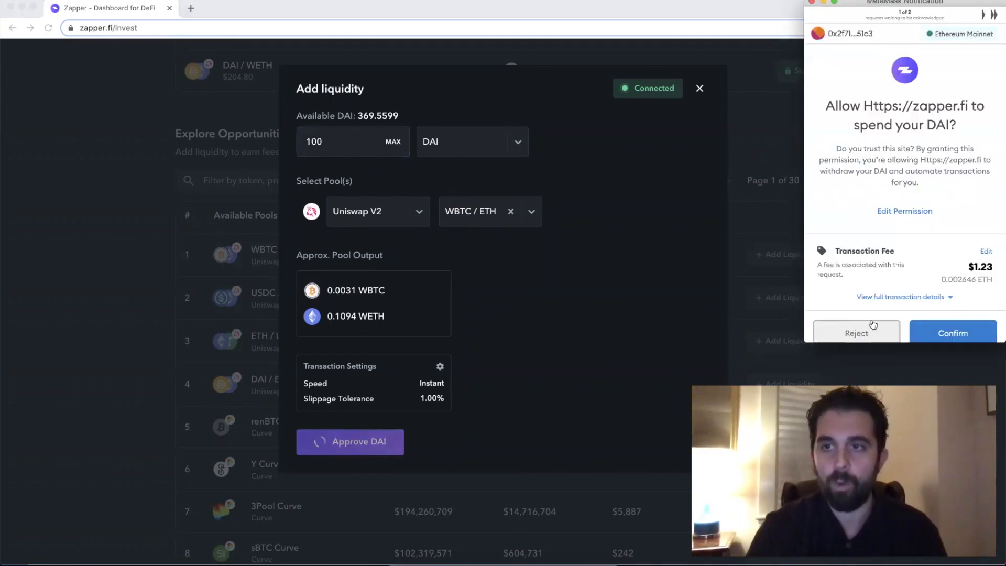
{"action": "left_click", "coordinate": [903, 211]}
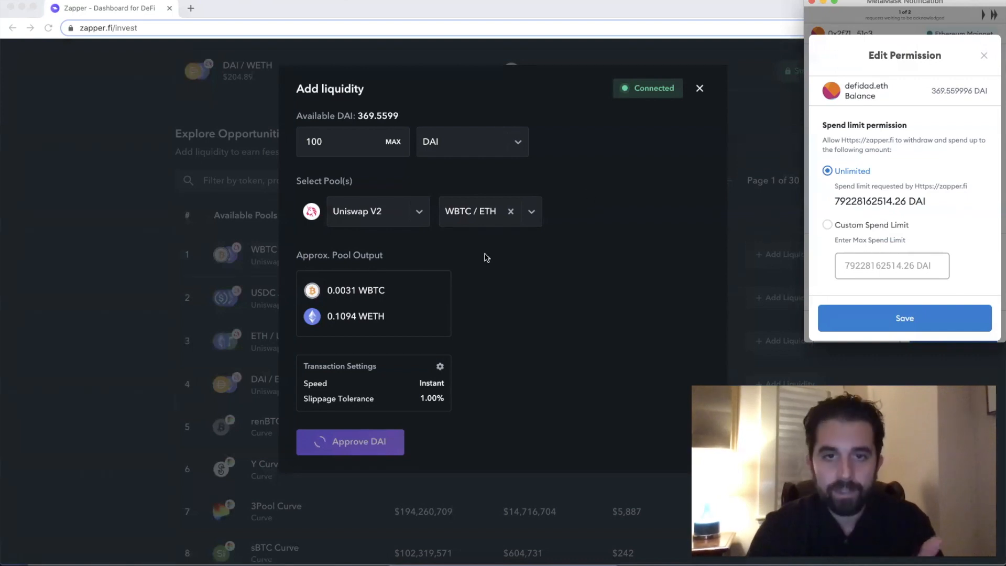
{"action": "mouse_move", "coordinate": [438, 389]}
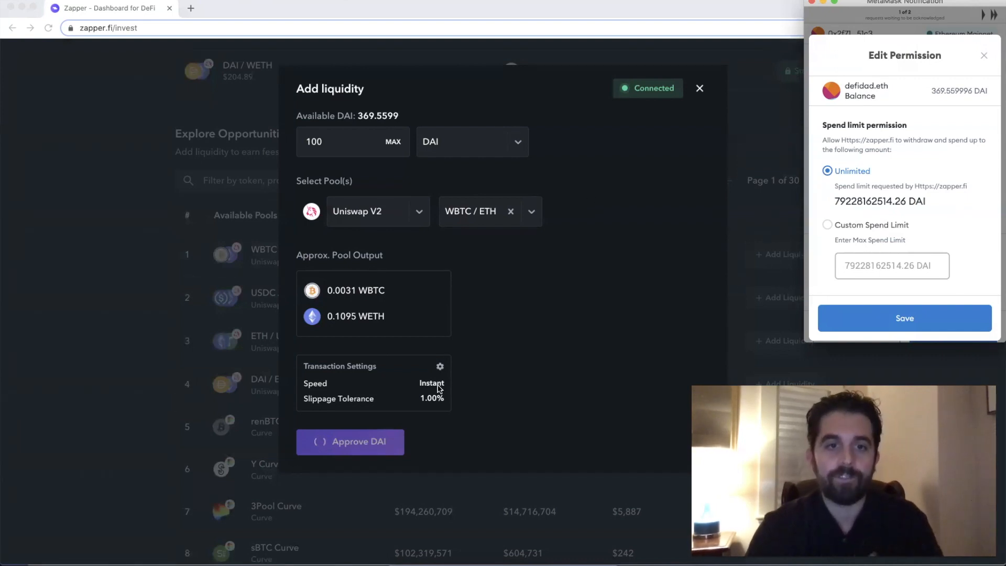
Set Zapper's DAI spend limit to a custom 100 DAI and save.
{"action": "left_click", "coordinate": [350, 442]}
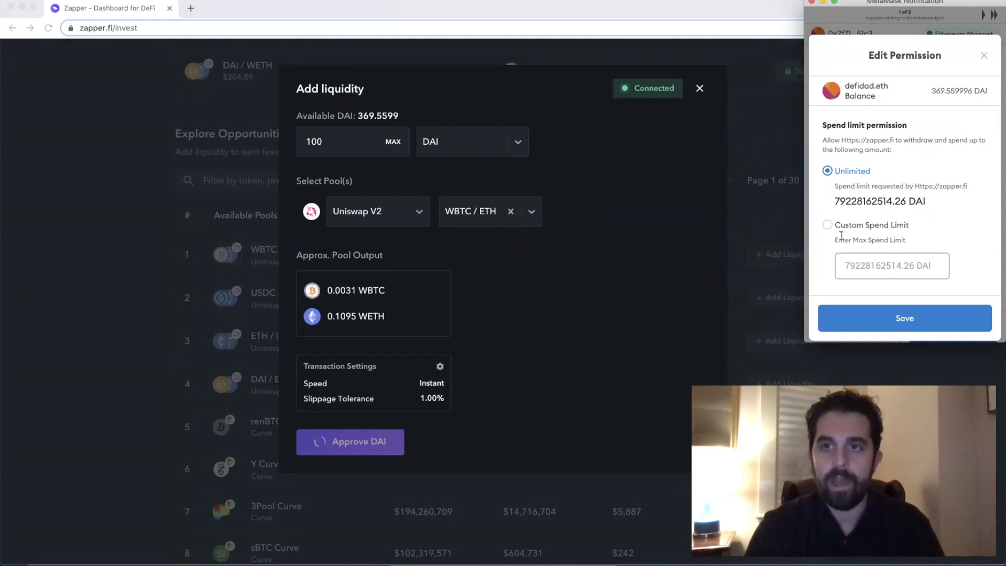
{"action": "left_click", "coordinate": [828, 225]}
{"action": "type", "text": "100"}
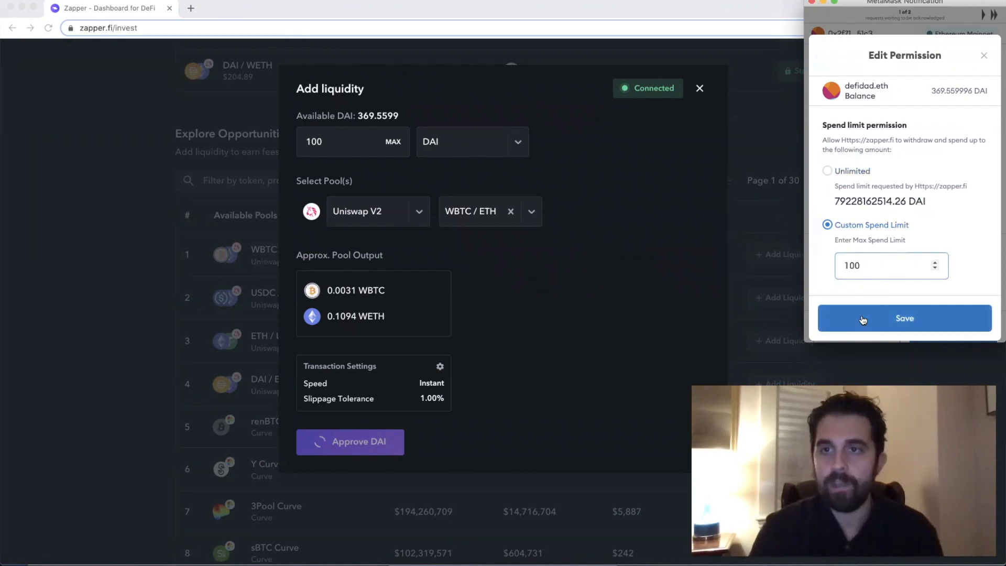
{"action": "left_click", "coordinate": [903, 318]}
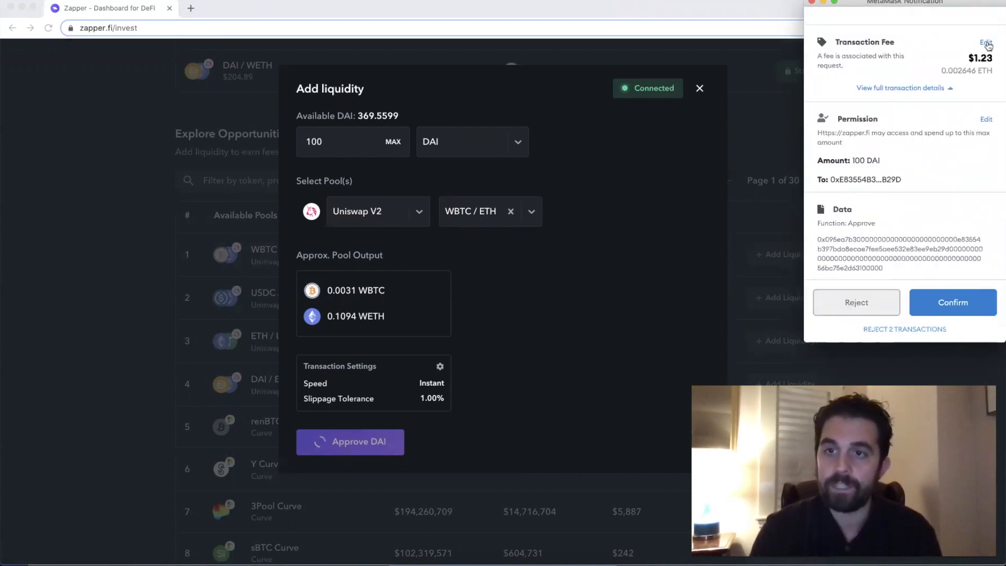
{"action": "mouse_move", "coordinate": [952, 303]}
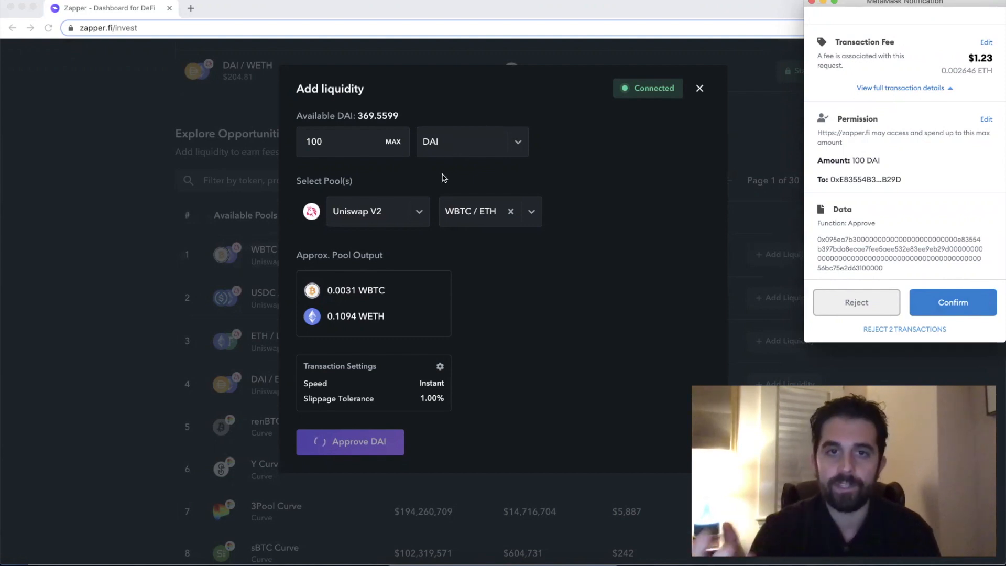
{"action": "left_click", "coordinate": [350, 442]}
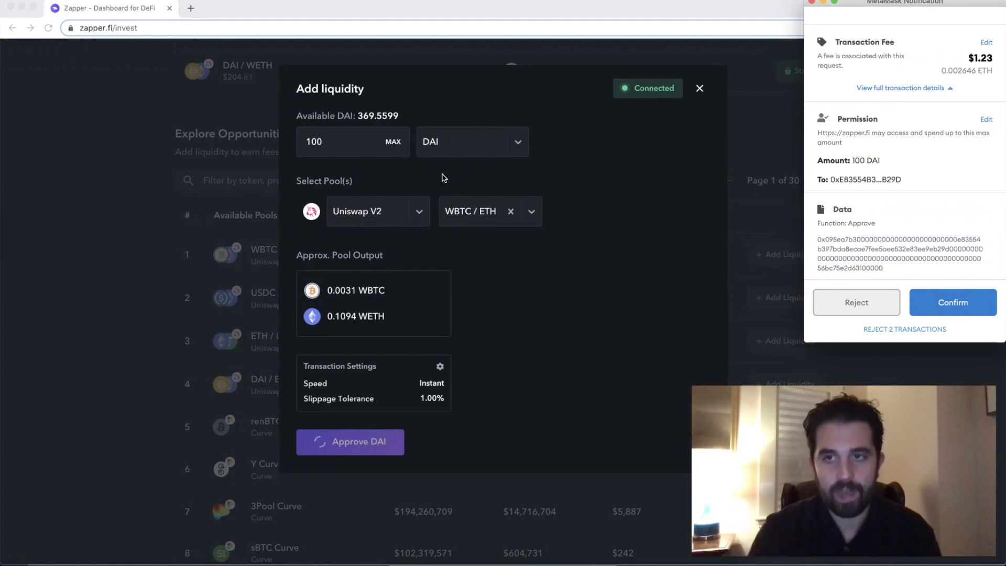